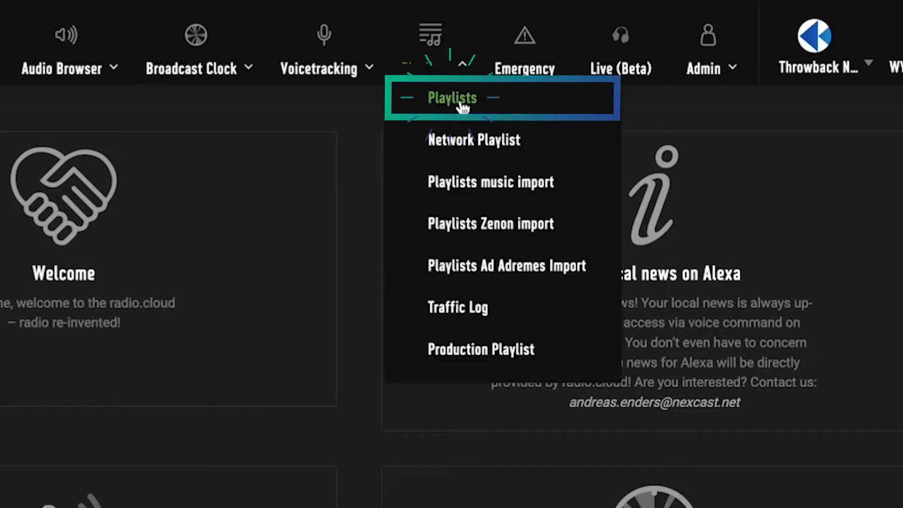
Show the local playlist for 21 September 2022 via the date picker
click(452, 97)
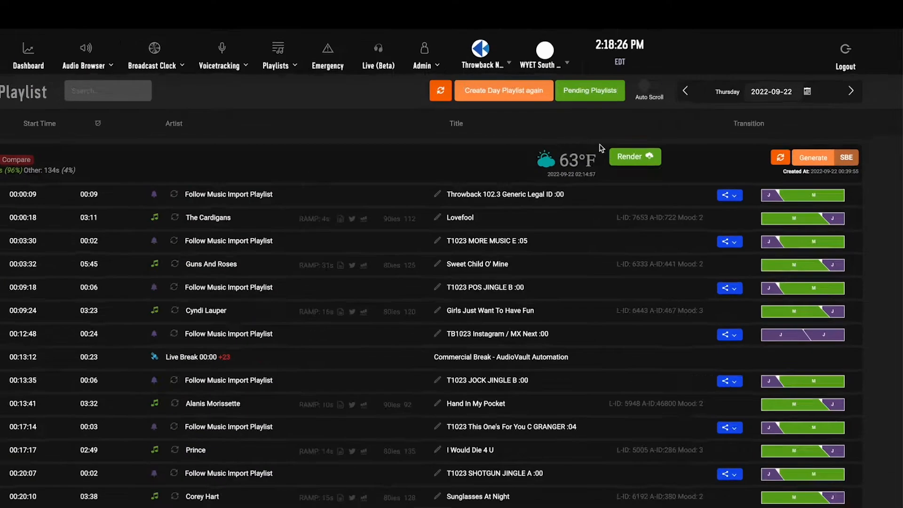
click(770, 91)
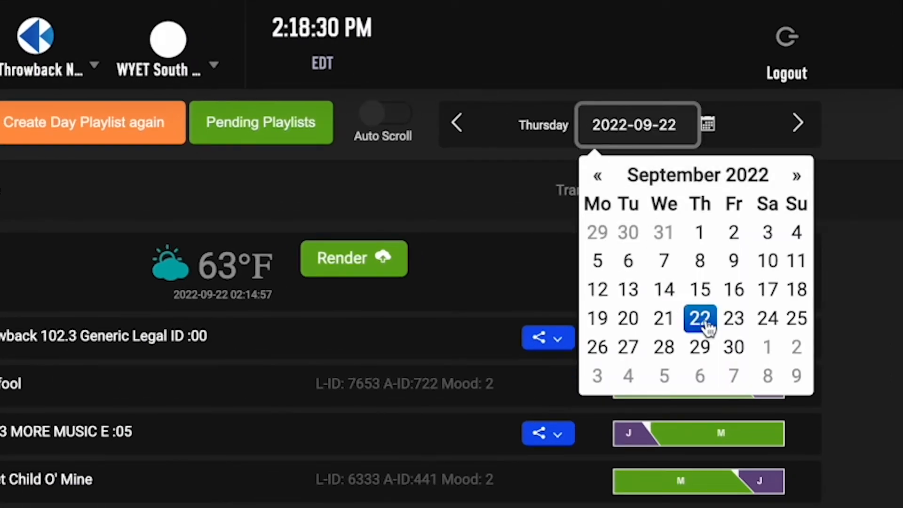
mouse_move(663, 318)
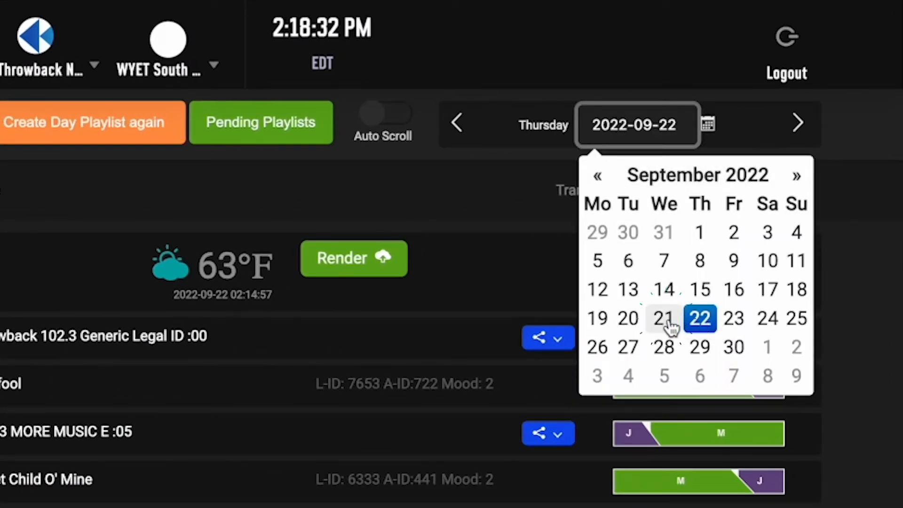
click(663, 318)
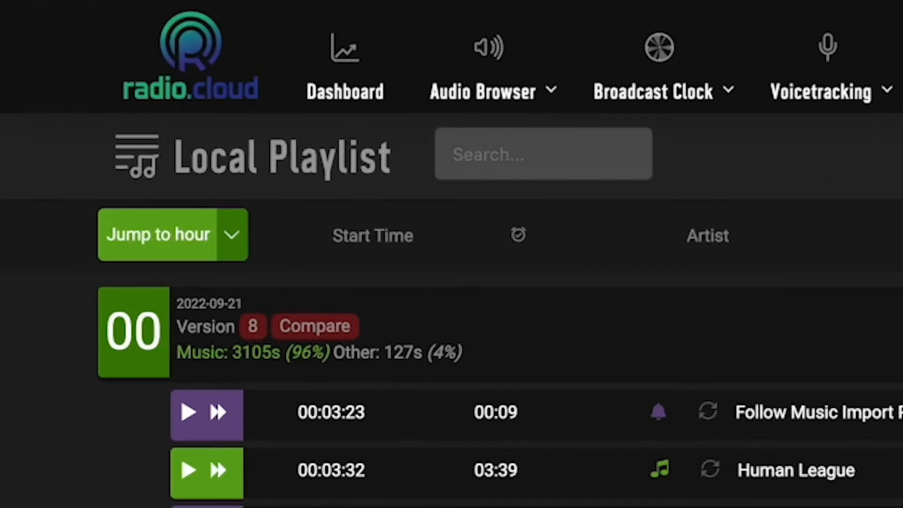
click(542, 153)
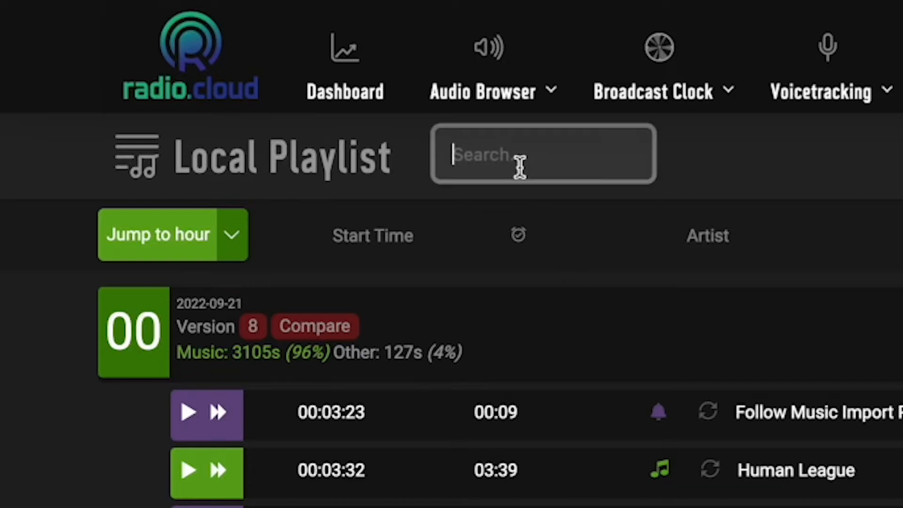
text(van)
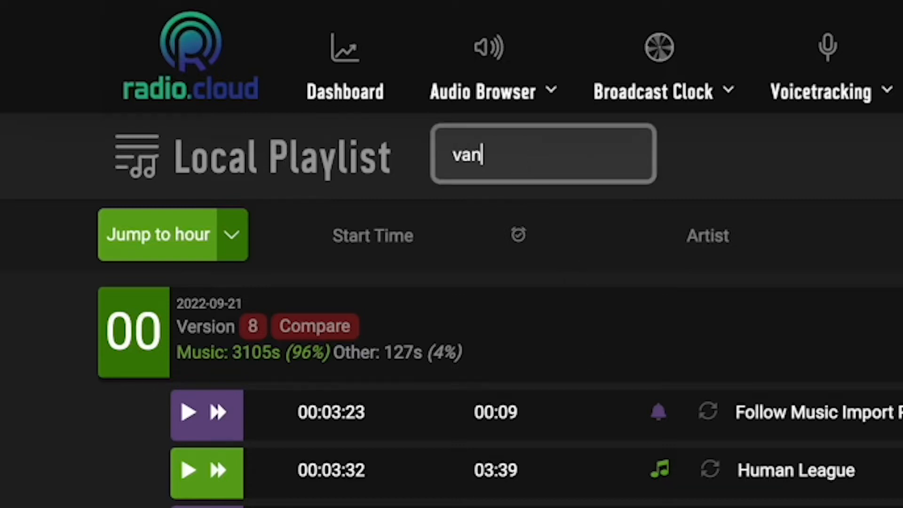
text(halen)
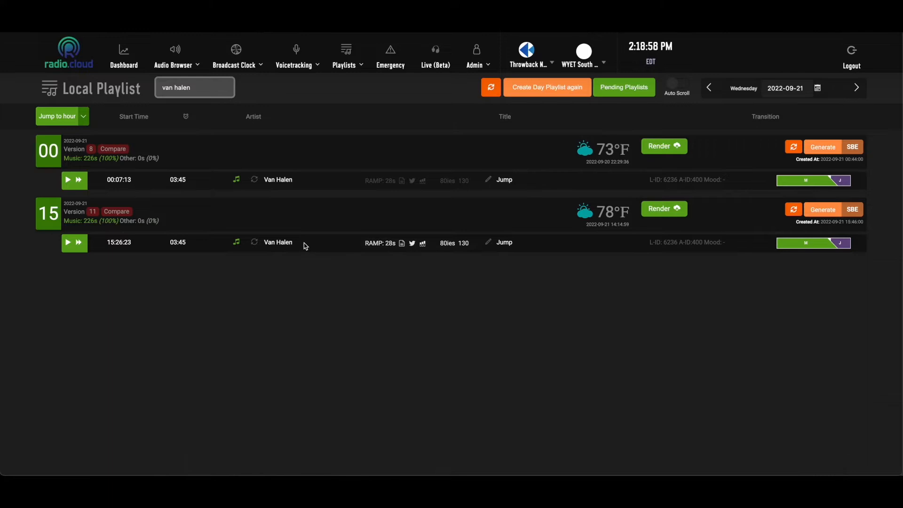
double_click(176, 86)
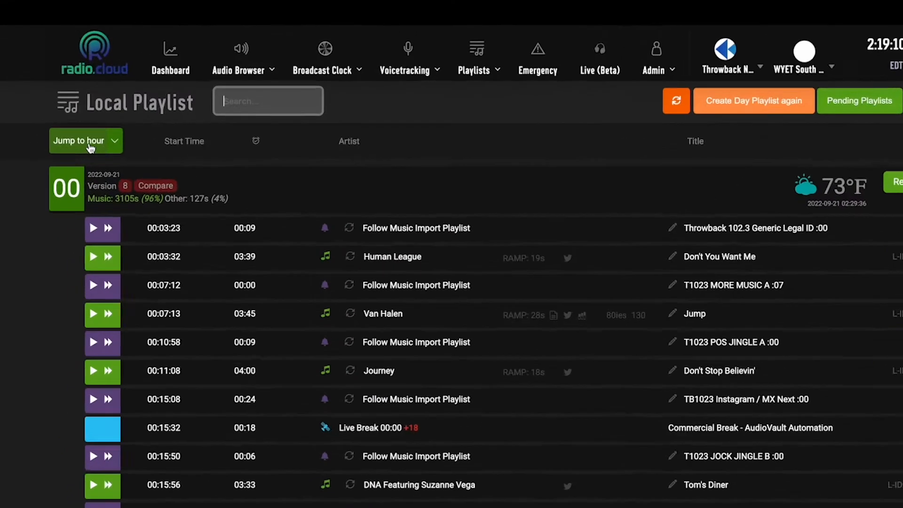
Jump to hour 22, then to hour 06 of the 2022-09-21 playlist
click(85, 140)
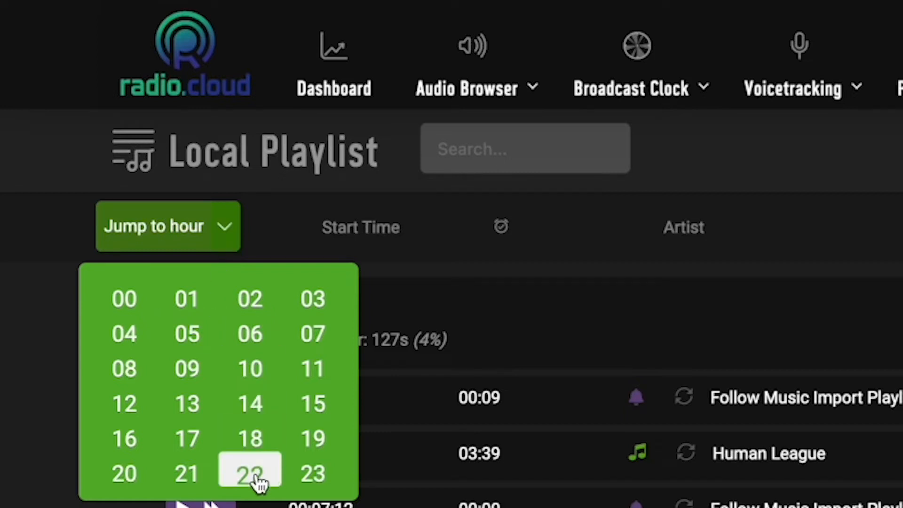
click(250, 473)
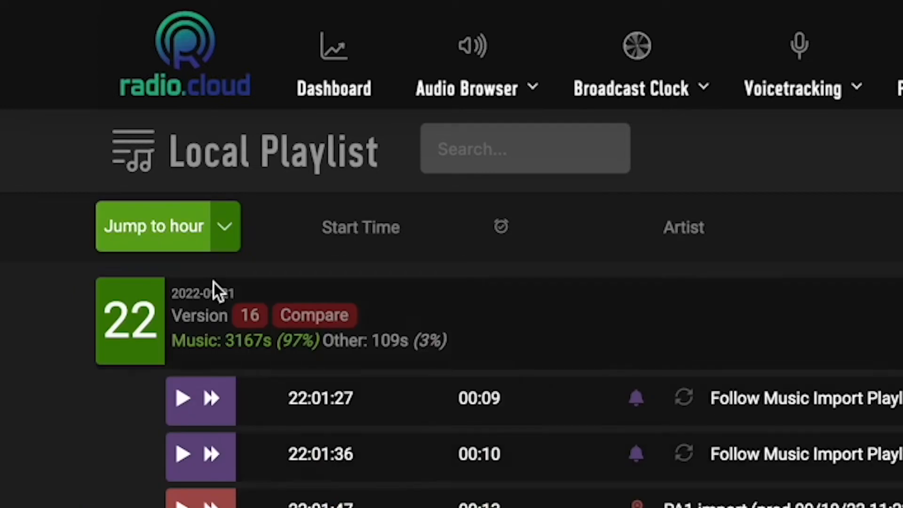
click(167, 226)
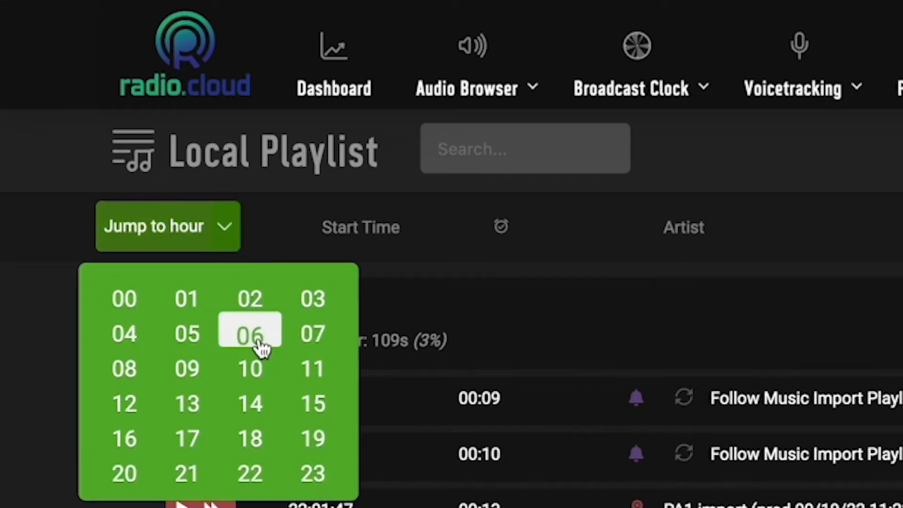
click(249, 334)
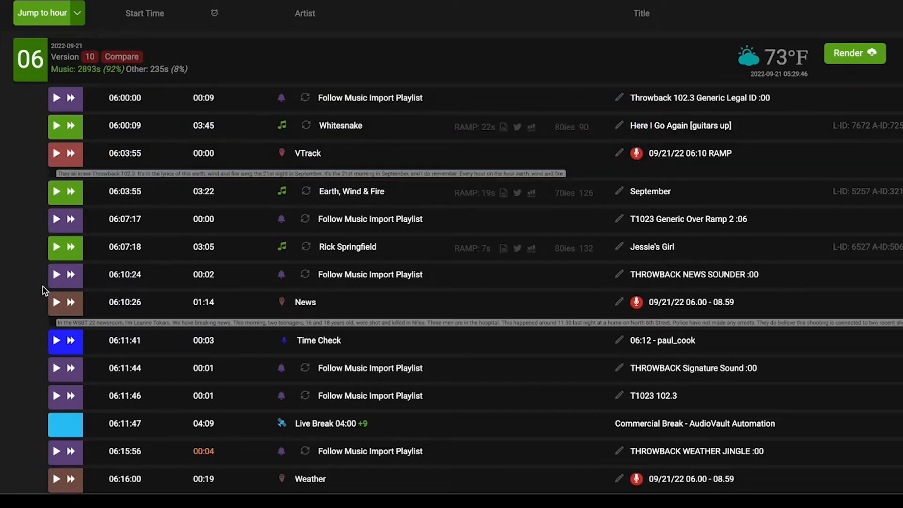
click(305, 302)
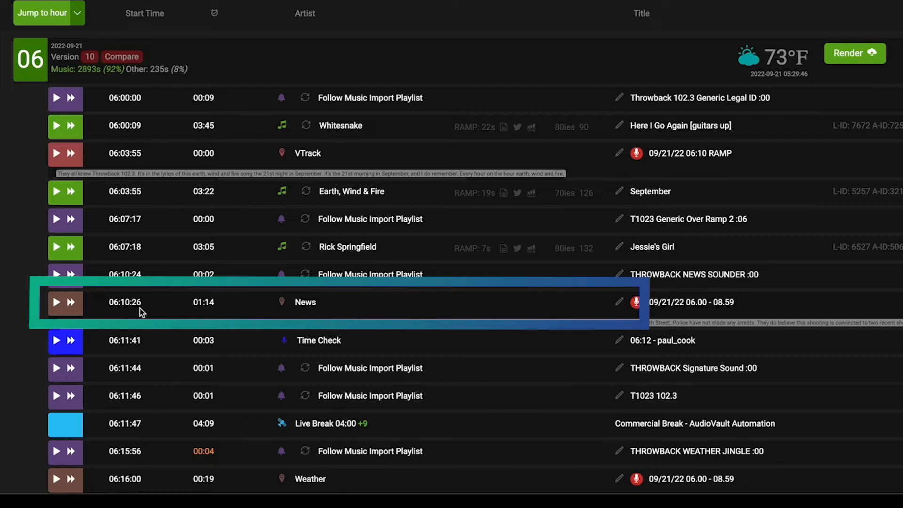
mouse_move(200, 314)
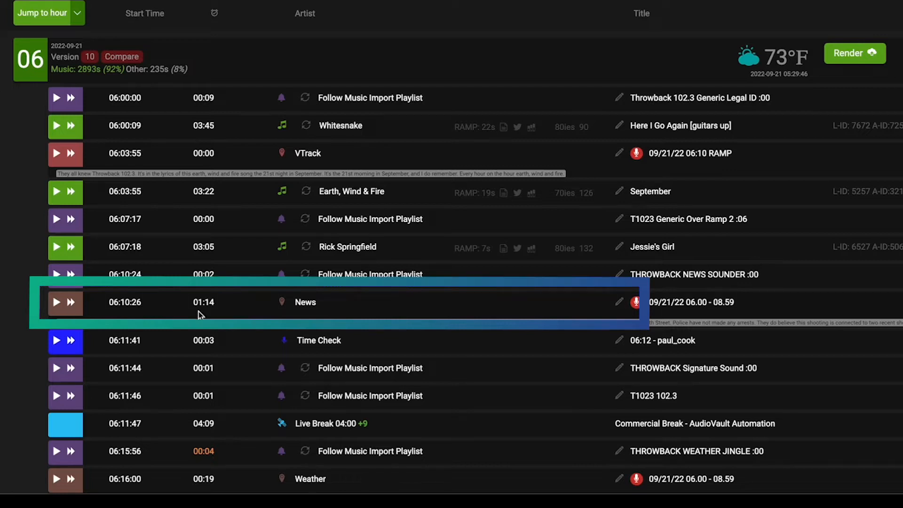
click(339, 479)
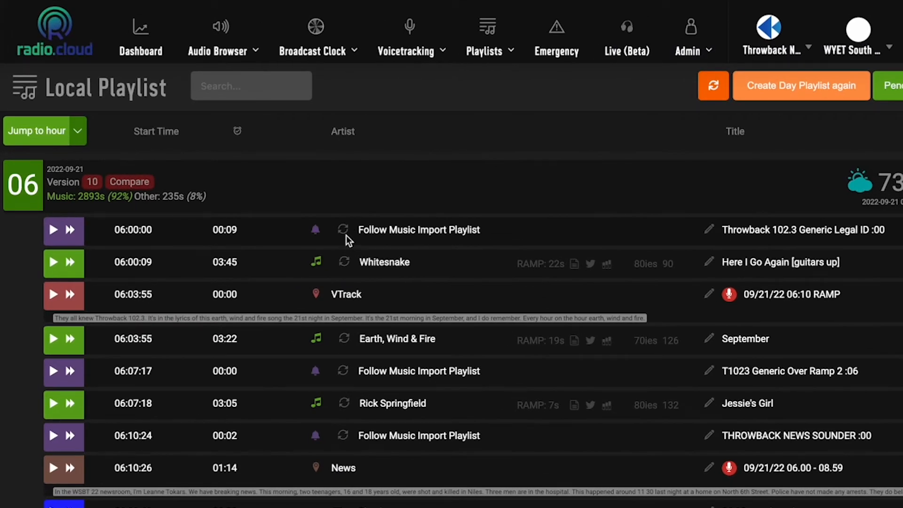
mouse_move(345, 269)
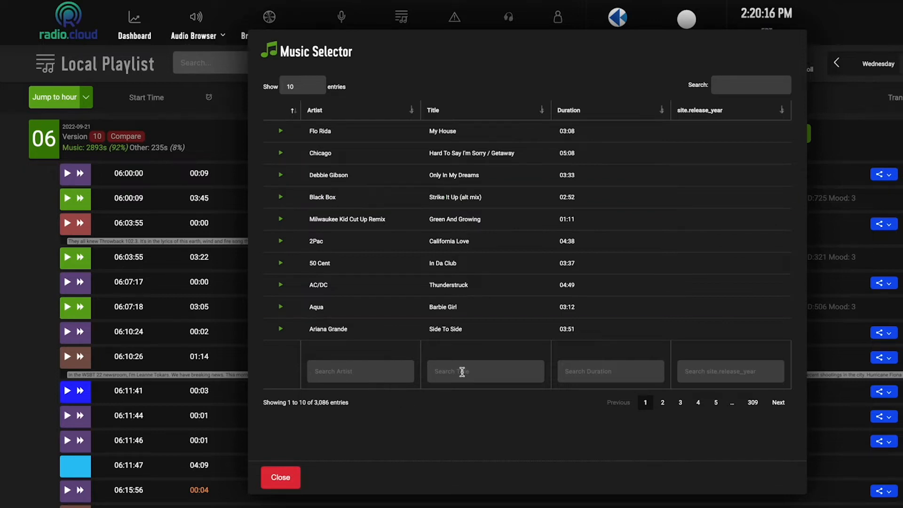
mouse_move(330, 461)
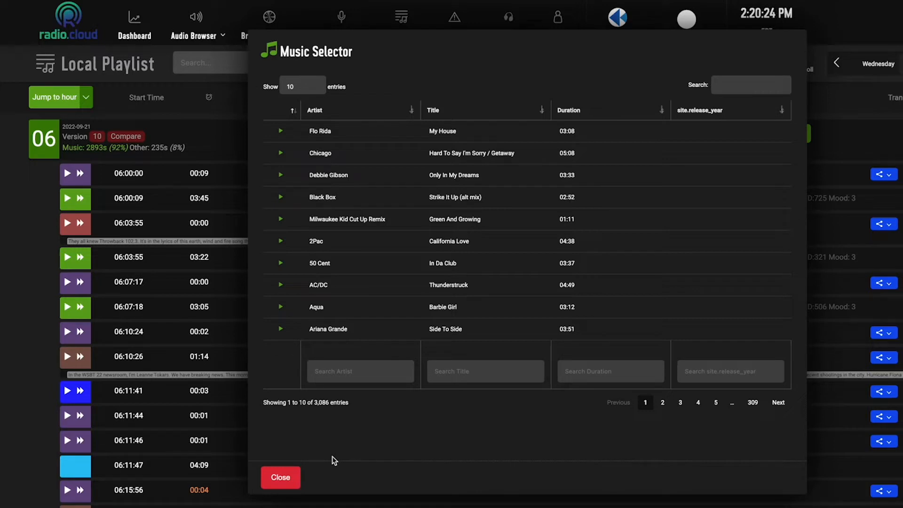
mouse_move(294, 476)
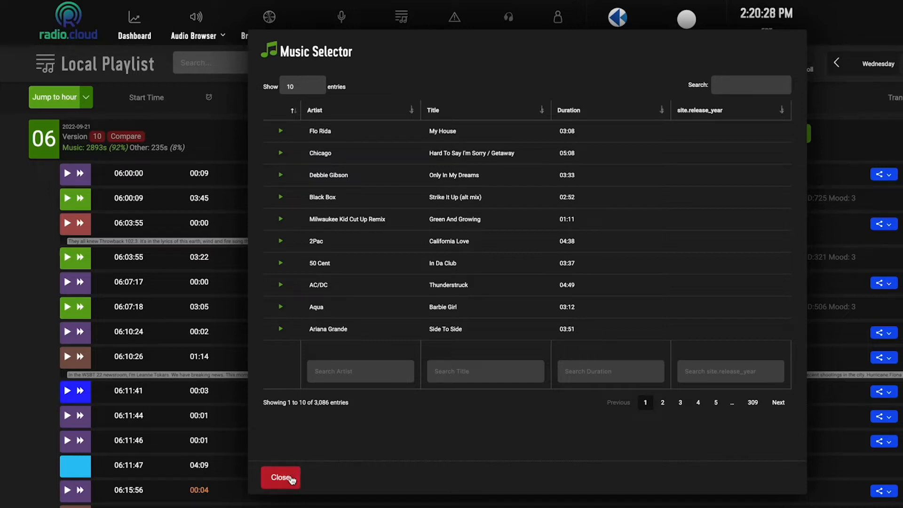
Close the 3,086-song Music Selector and return to hour 06's items
click(280, 477)
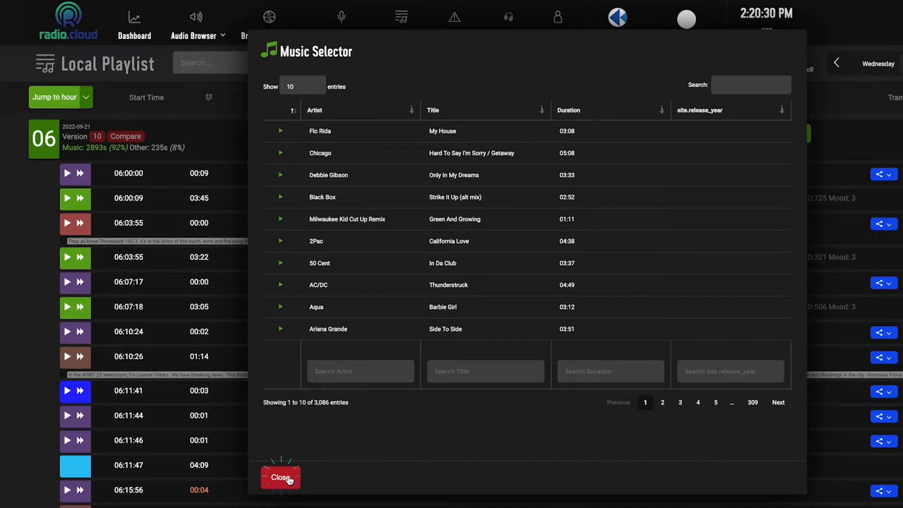
click(281, 477)
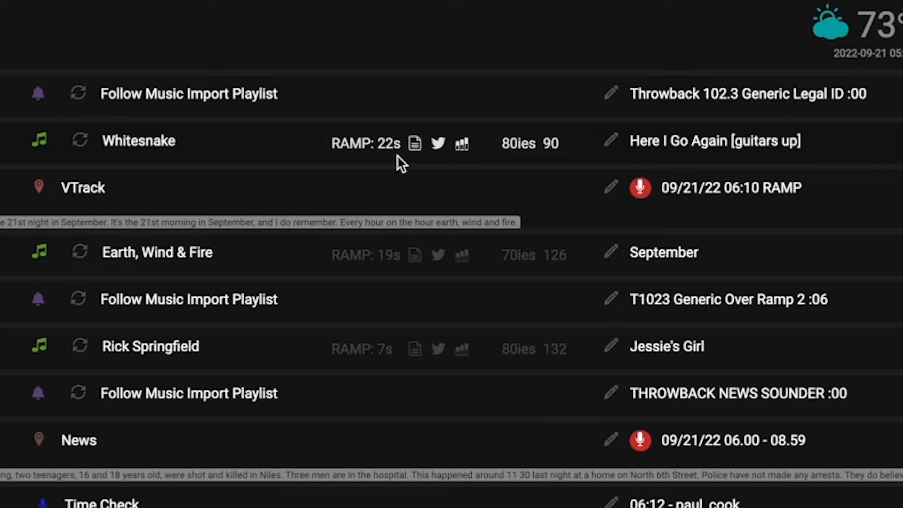
mouse_move(380, 168)
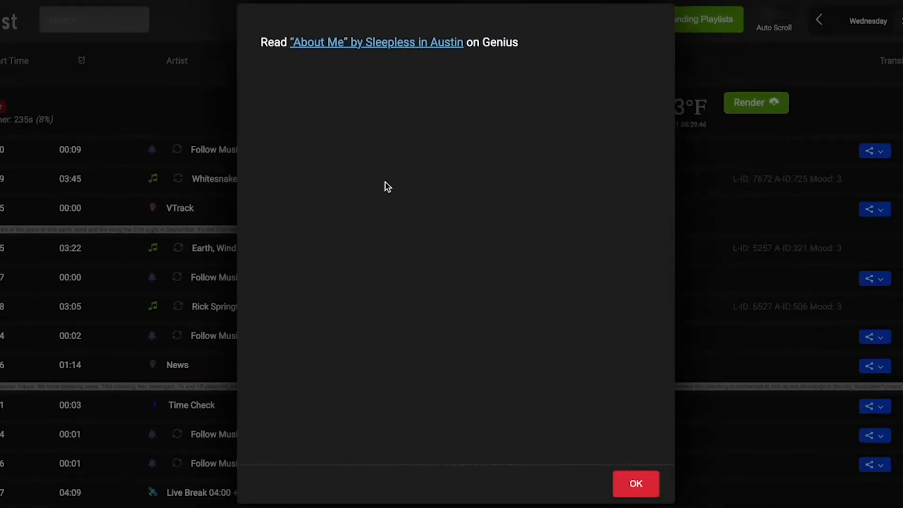
click(377, 41)
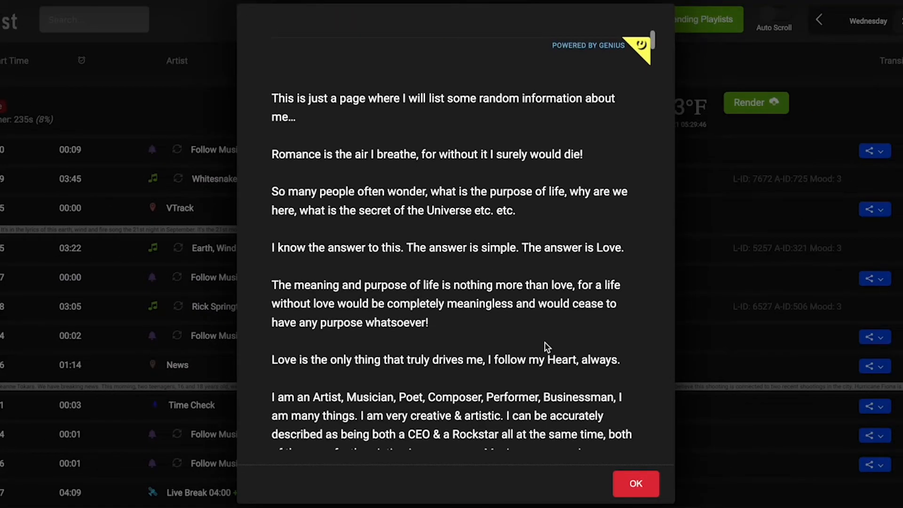
click(634, 484)
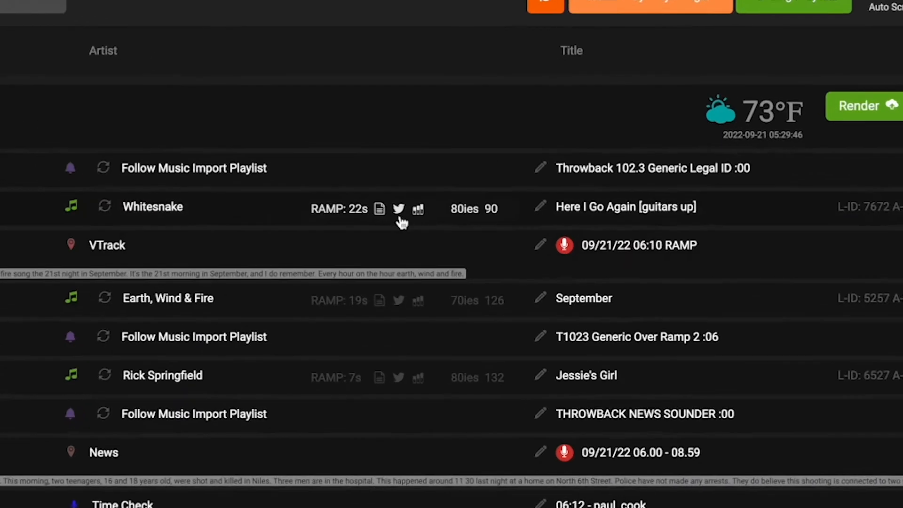
click(398, 209)
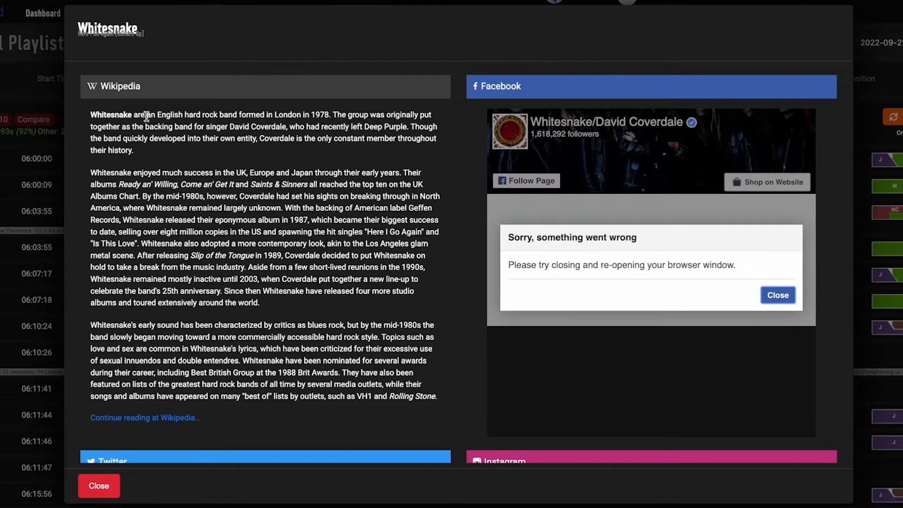
mouse_move(382, 215)
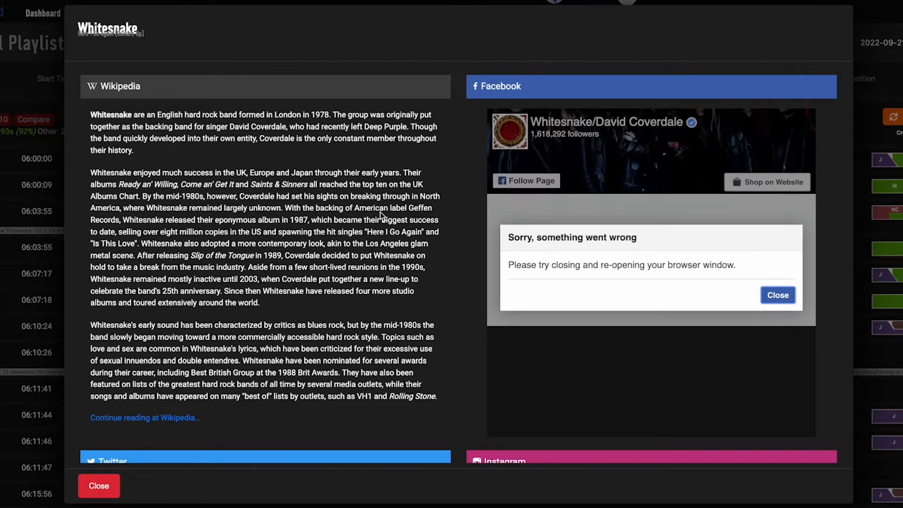
scroll(down, 3)
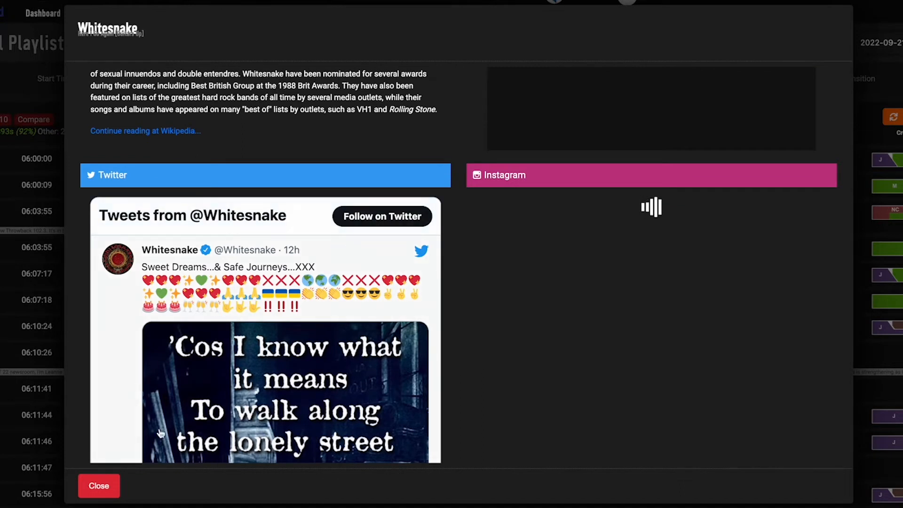
click(98, 486)
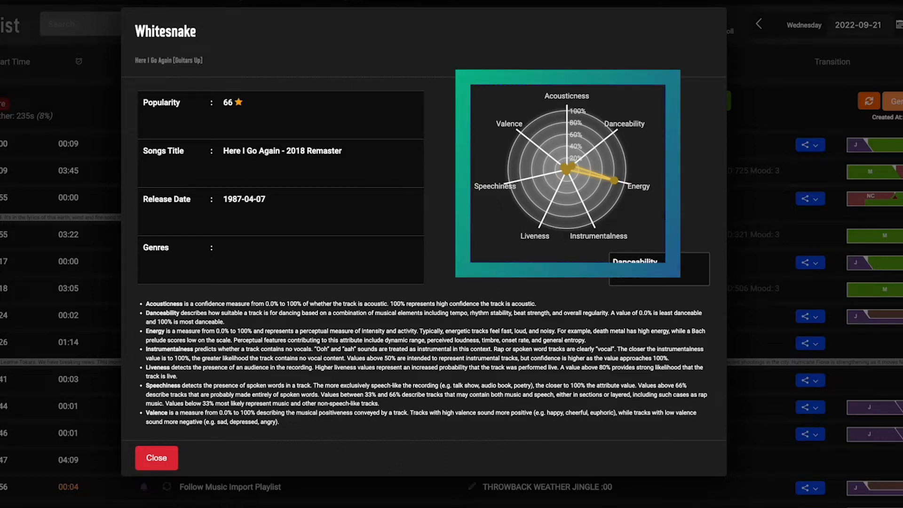
mouse_move(665, 149)
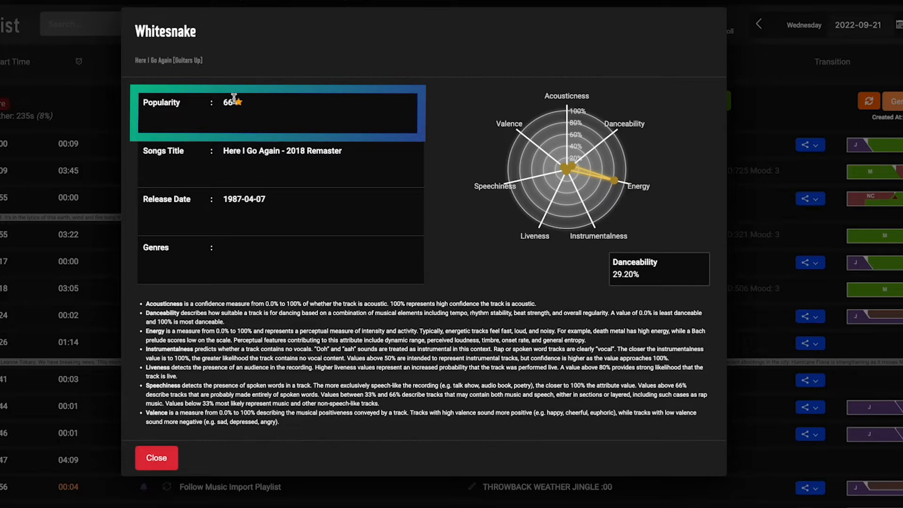
mouse_move(238, 116)
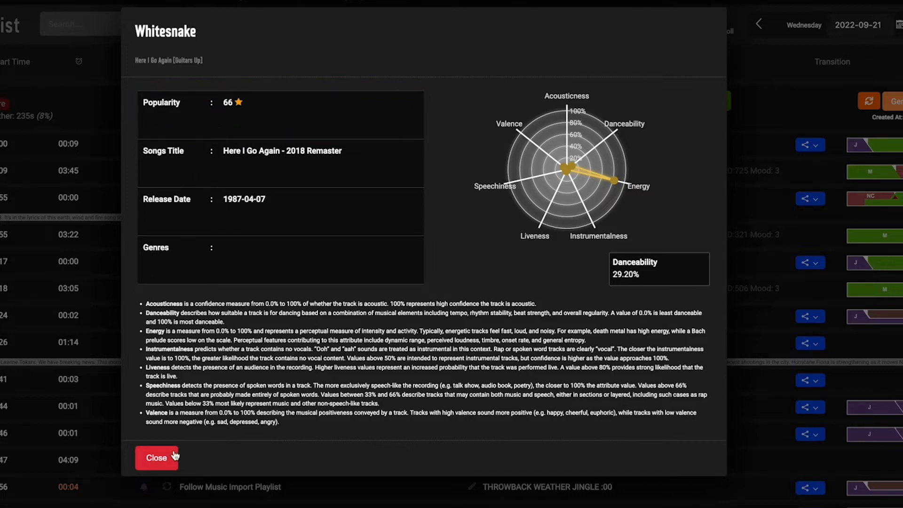
click(157, 457)
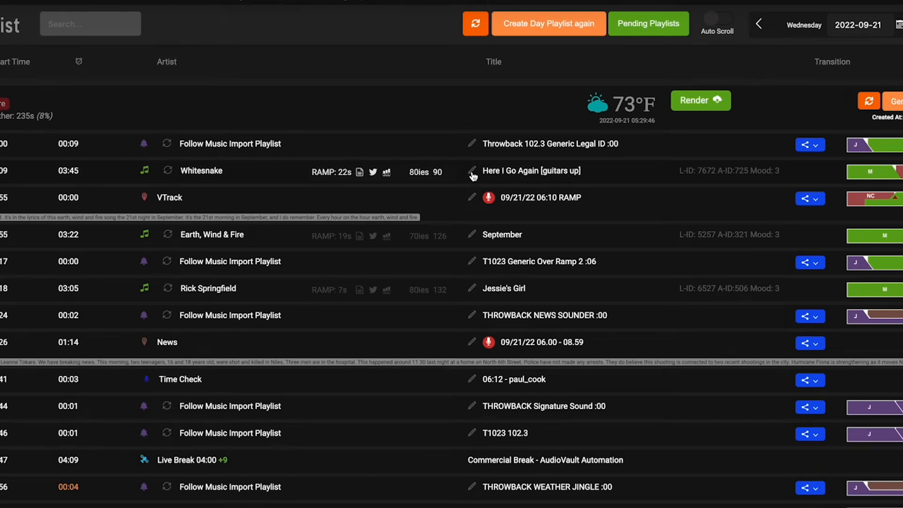
click(471, 170)
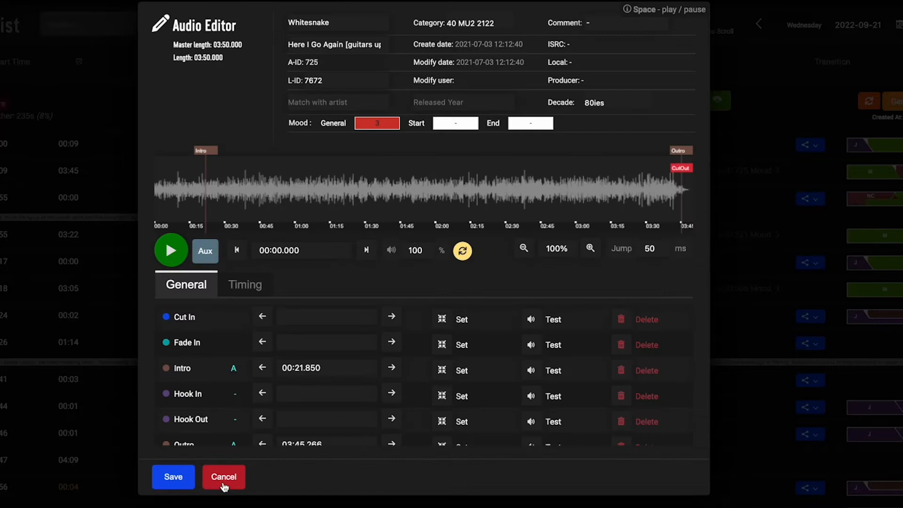
click(326, 368)
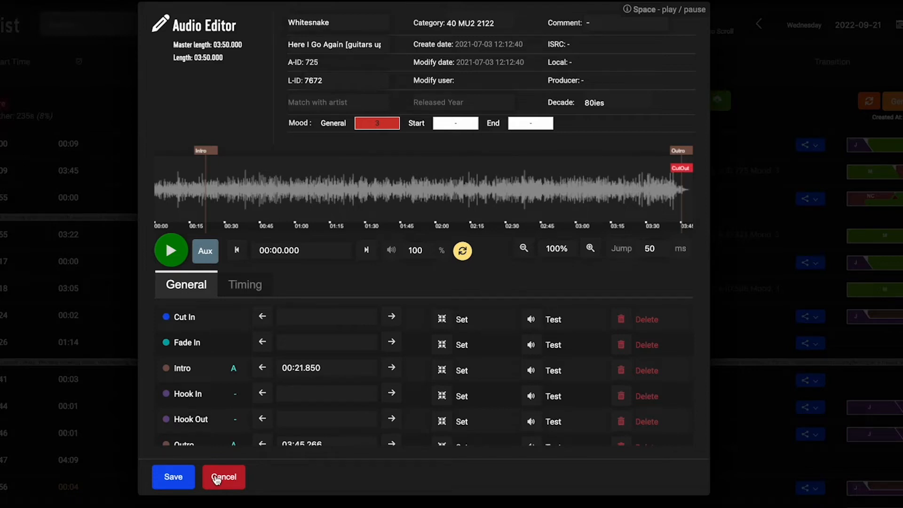
click(224, 477)
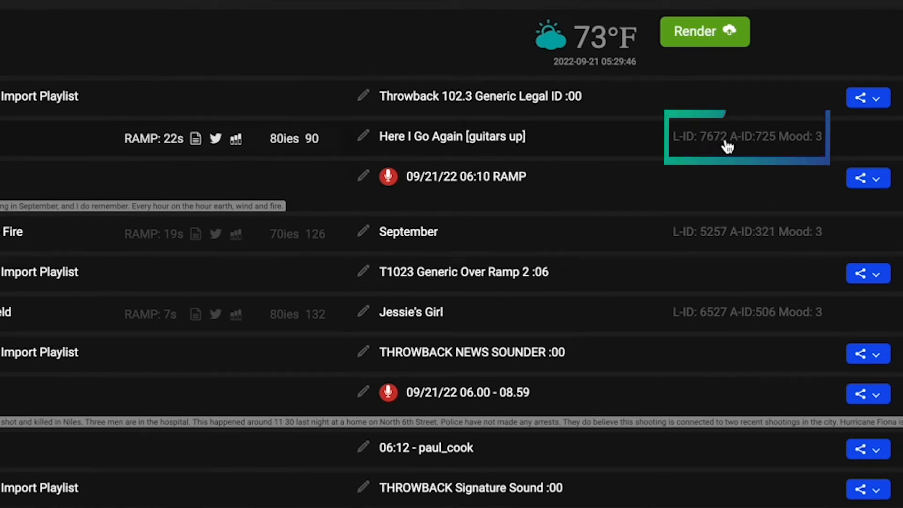
mouse_move(716, 147)
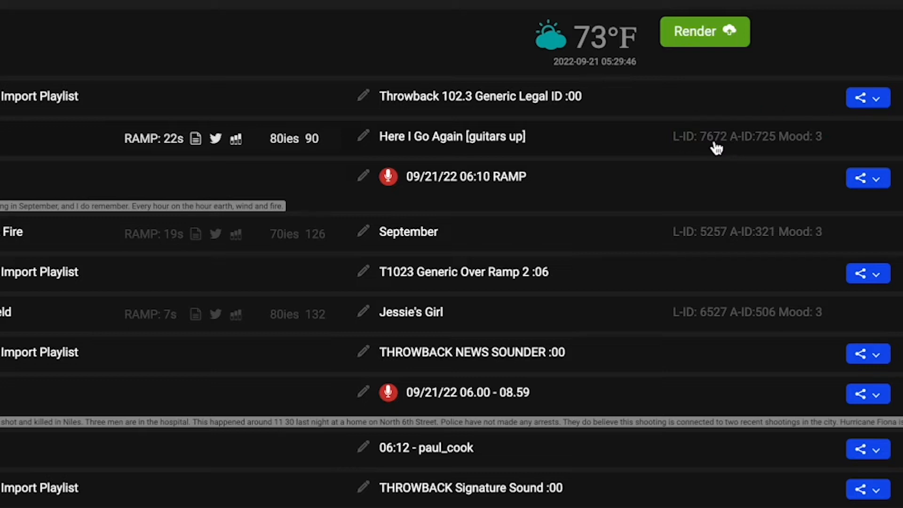
mouse_move(667, 150)
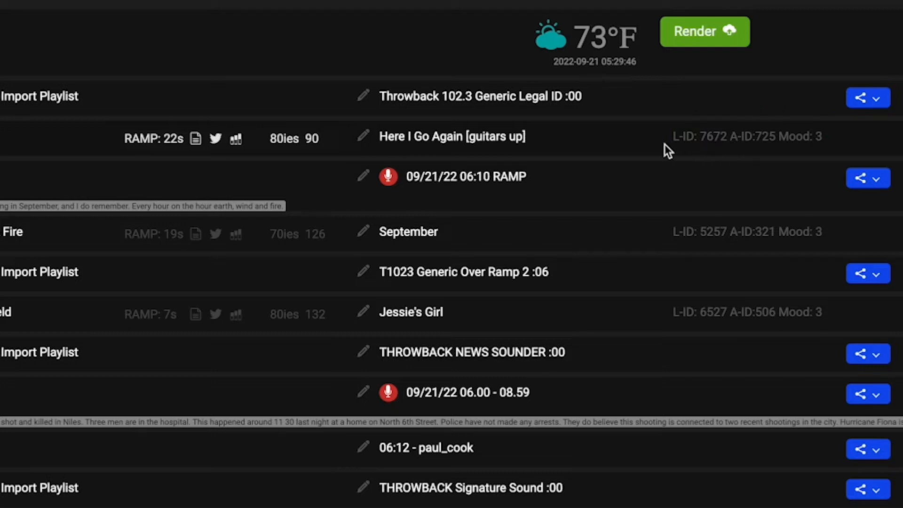
mouse_move(753, 149)
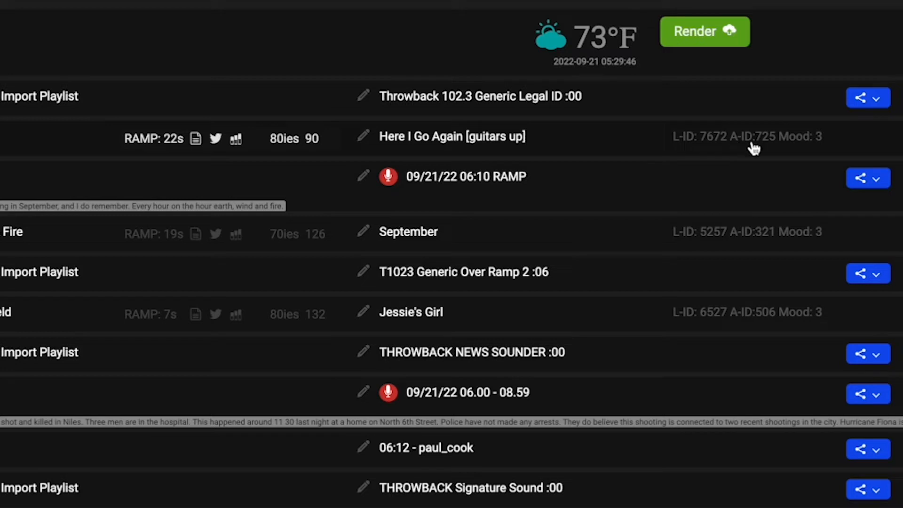
mouse_move(814, 146)
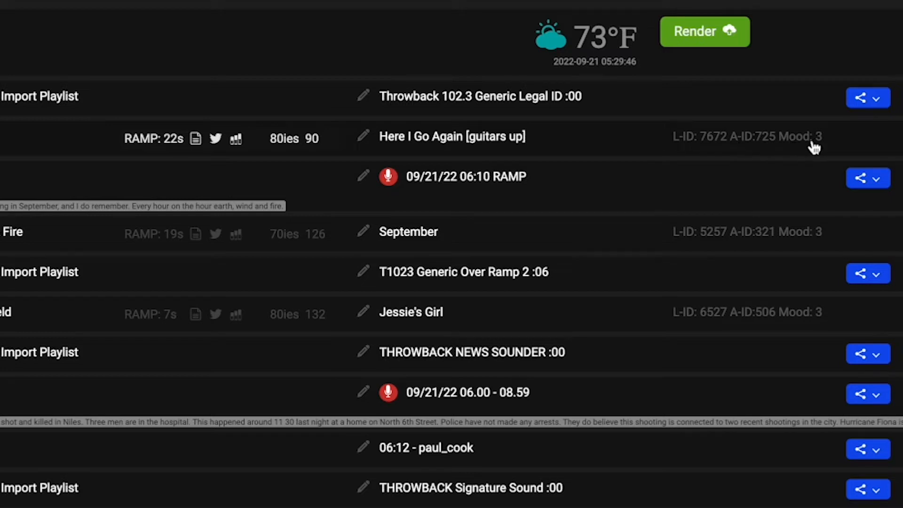
mouse_move(813, 147)
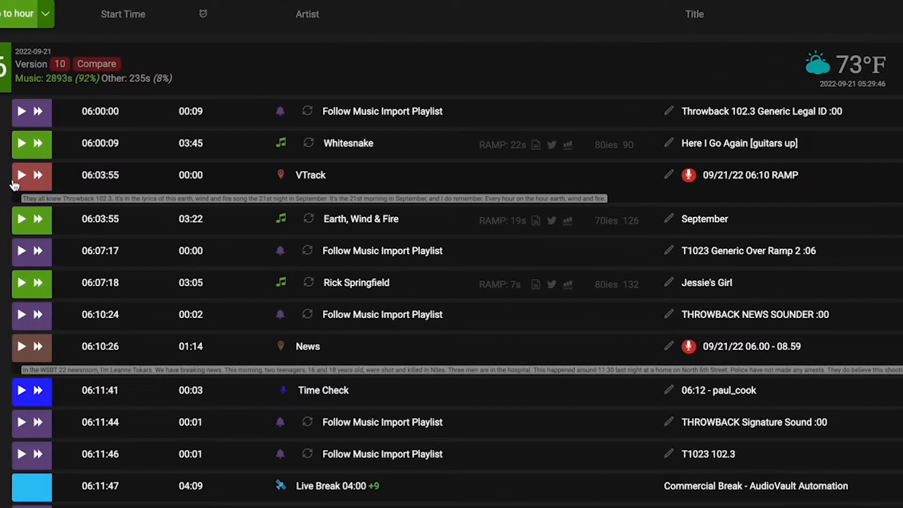
mouse_move(363, 198)
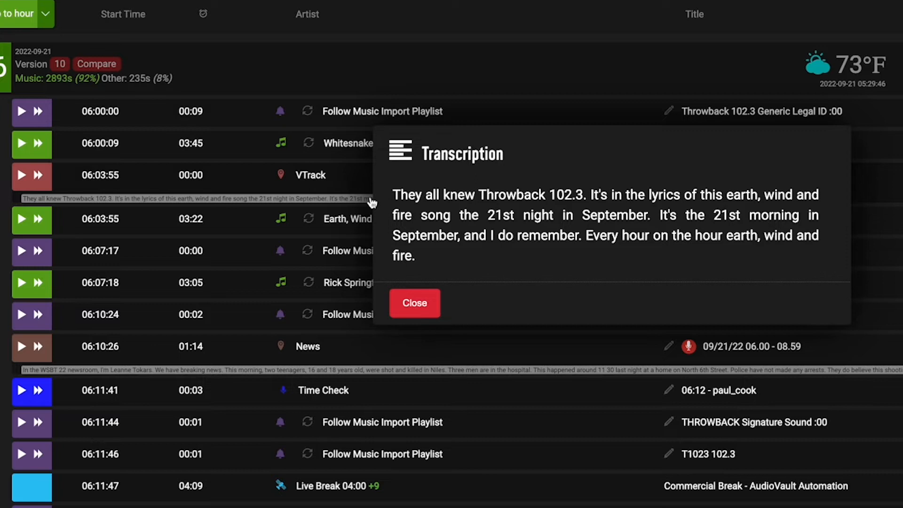
mouse_move(437, 249)
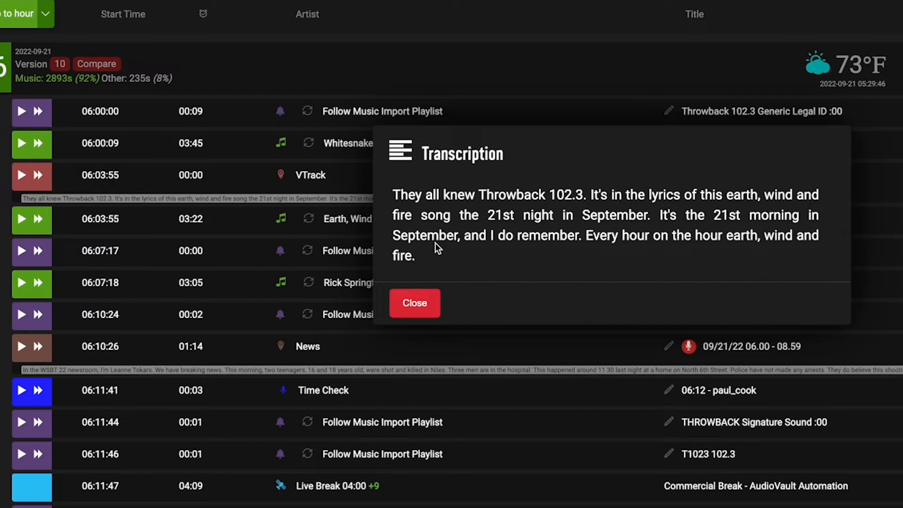
click(414, 303)
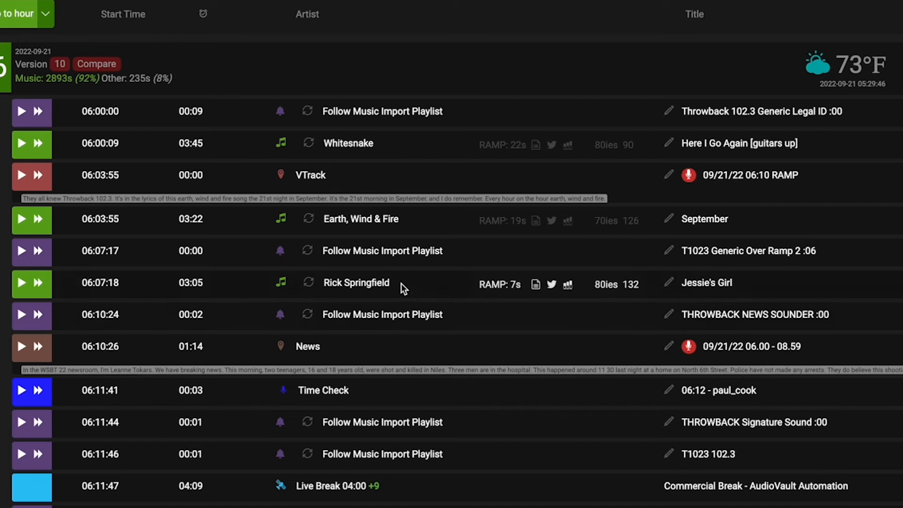
scroll(down, 3)
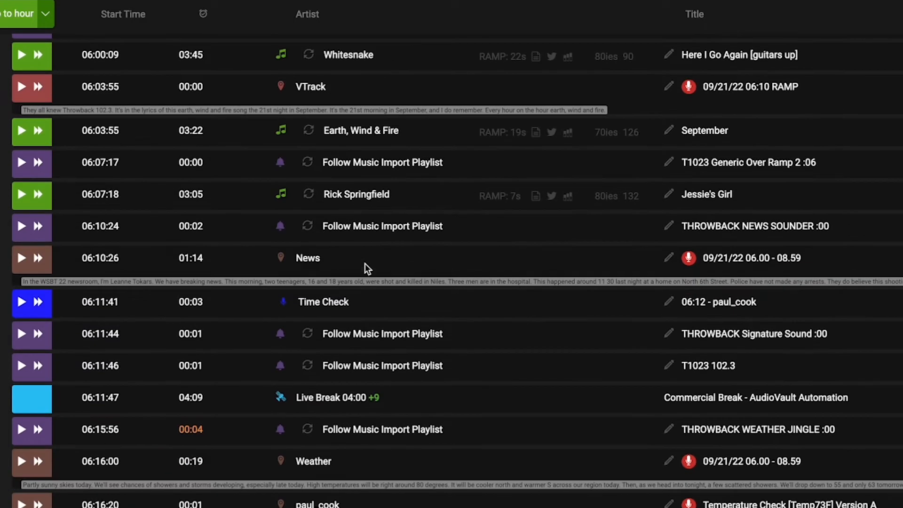
mouse_move(343, 307)
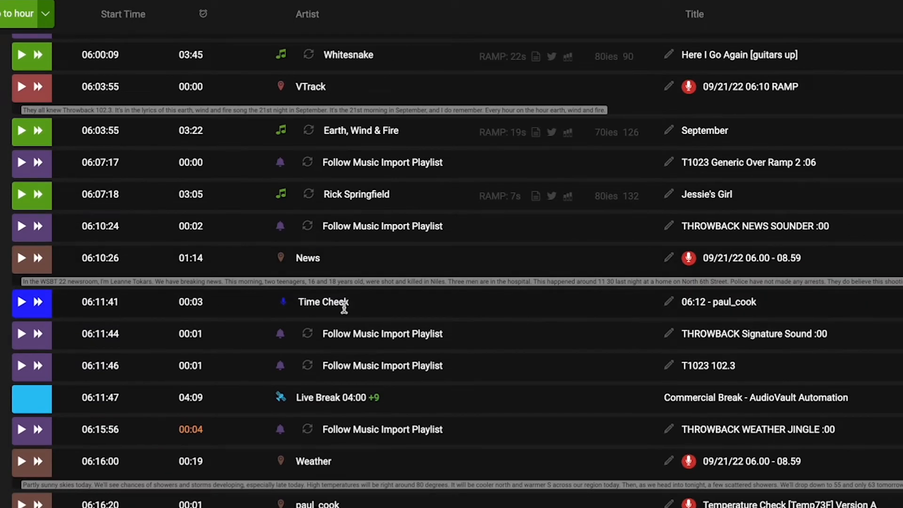
scroll(down, 3)
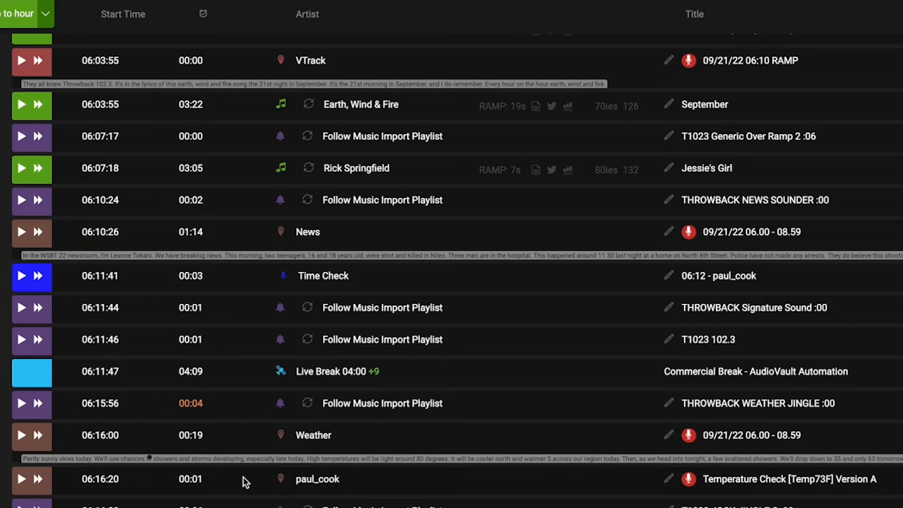
mouse_move(319, 287)
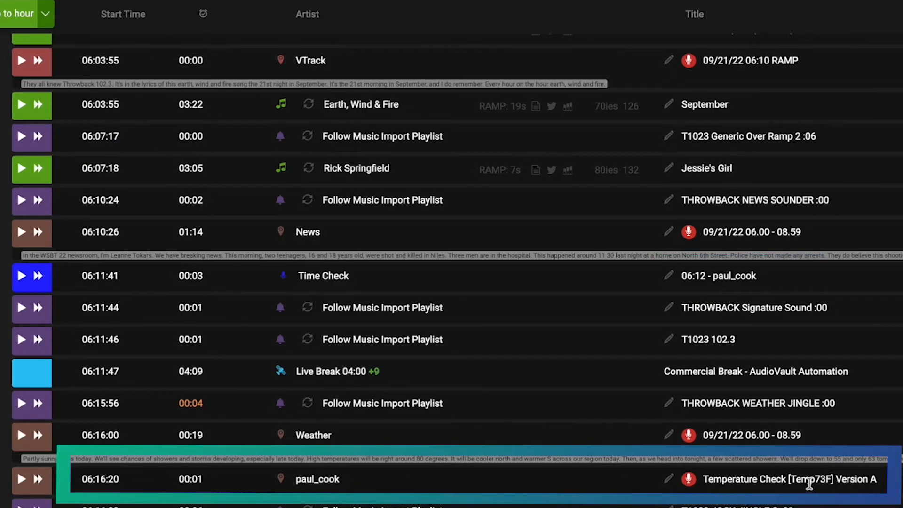
scroll(down, 3)
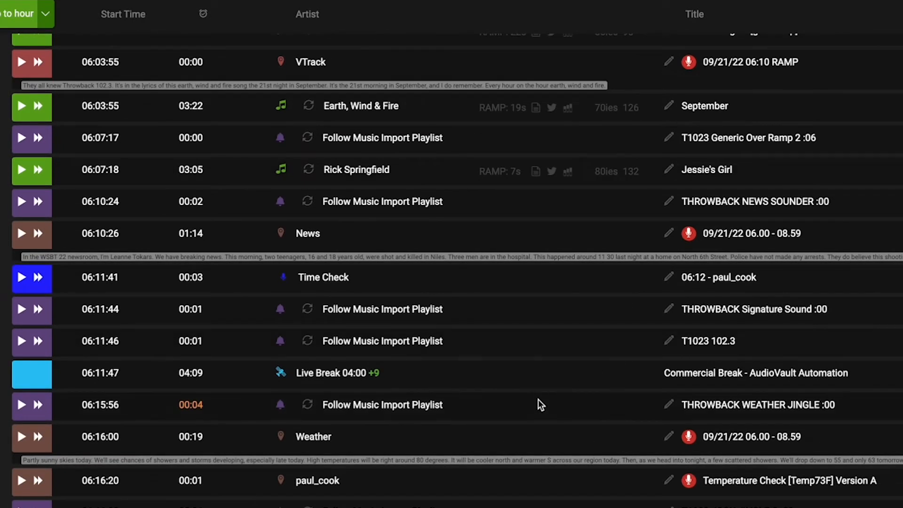
click(748, 435)
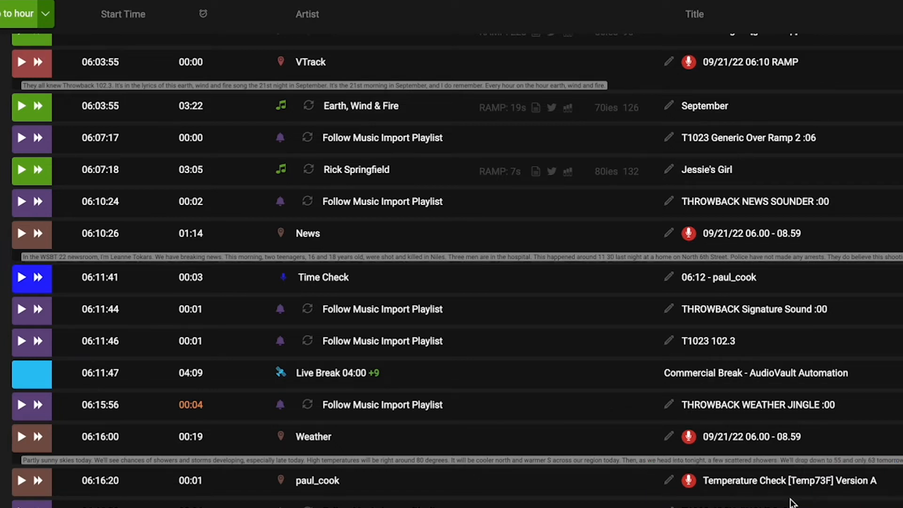
mouse_move(617, 320)
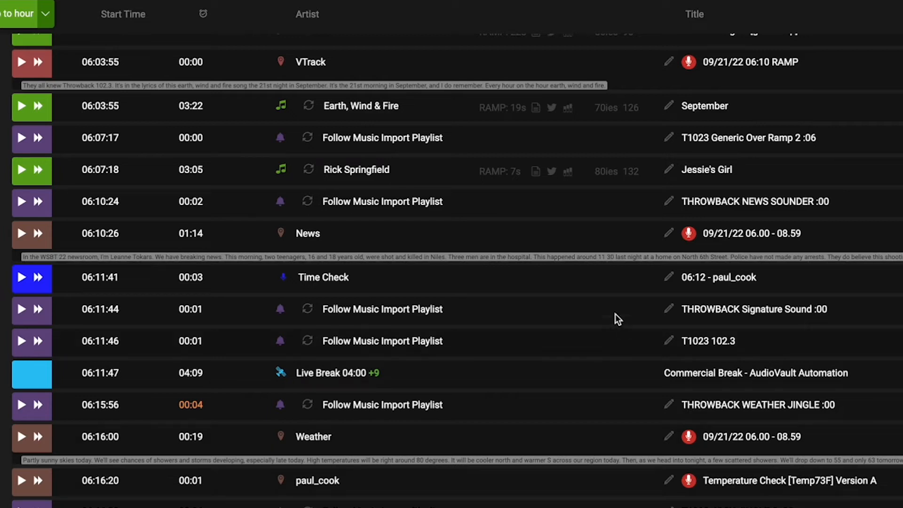
mouse_move(762, 322)
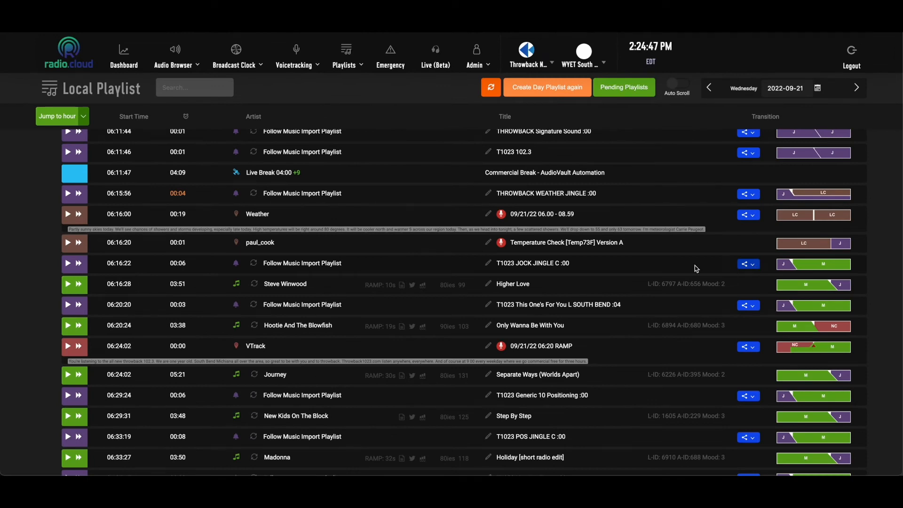
mouse_move(642, 269)
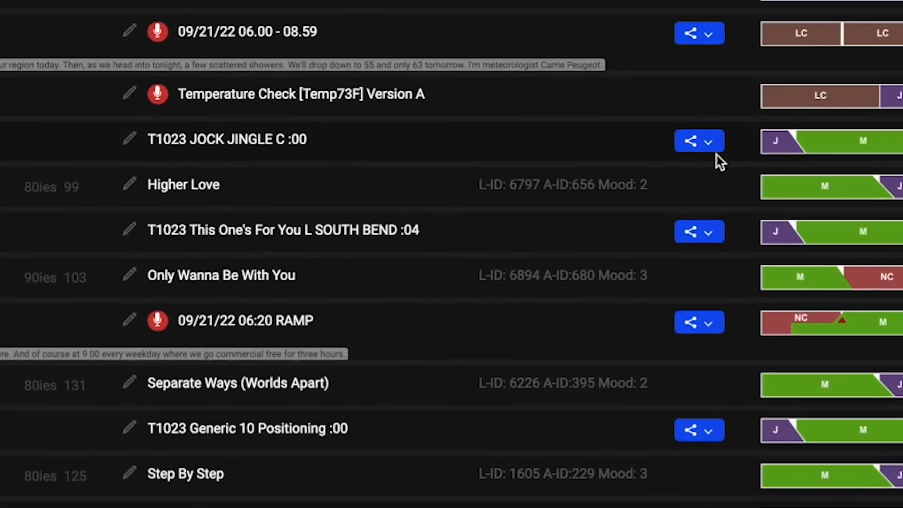
click(699, 140)
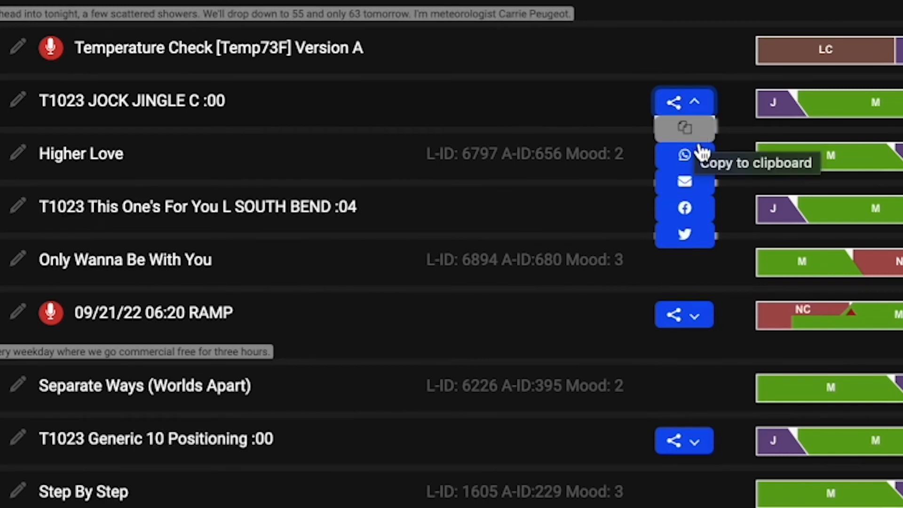
mouse_move(684, 182)
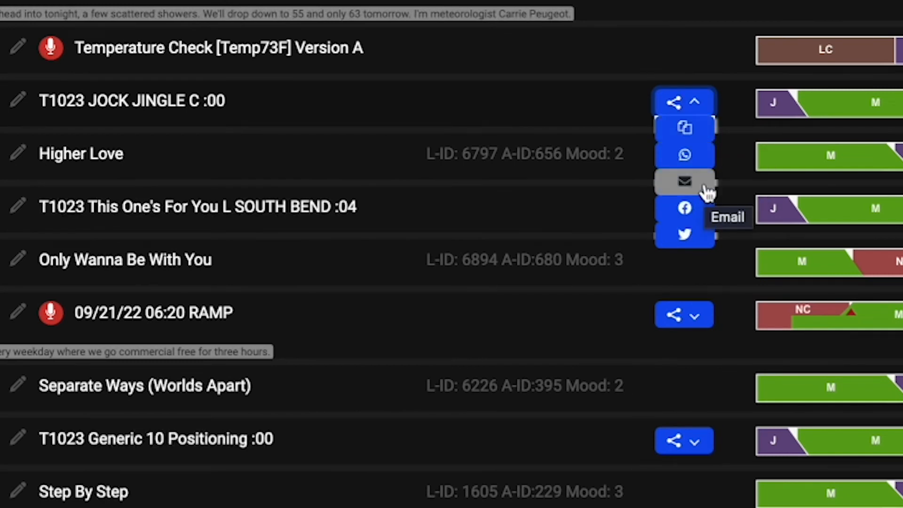
mouse_move(685, 234)
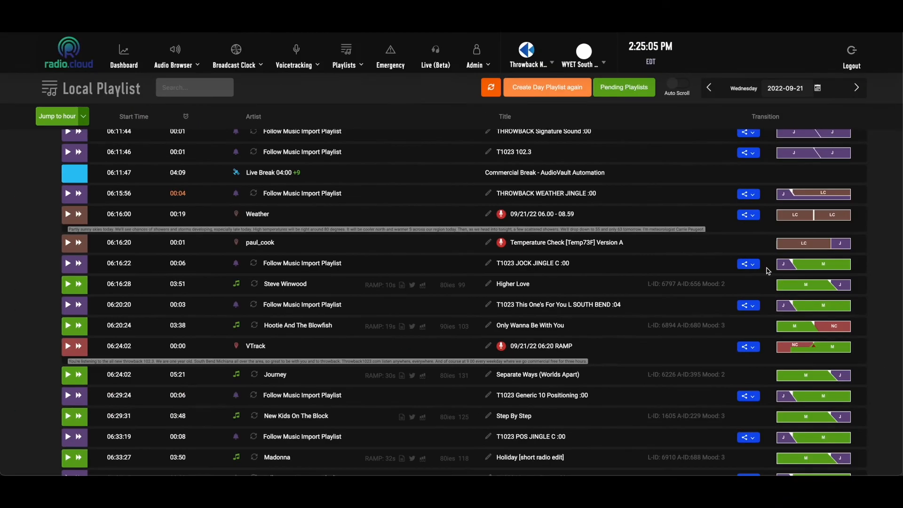
mouse_move(869, 266)
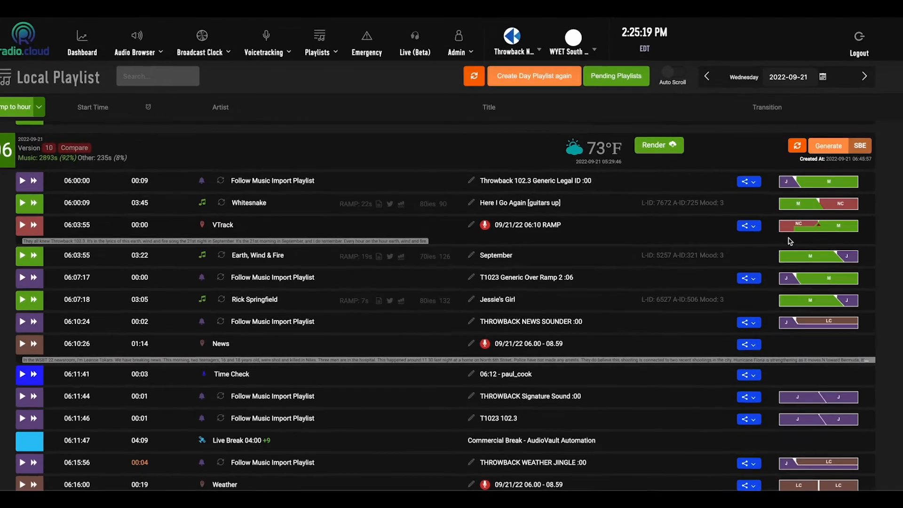
scroll(down, 3)
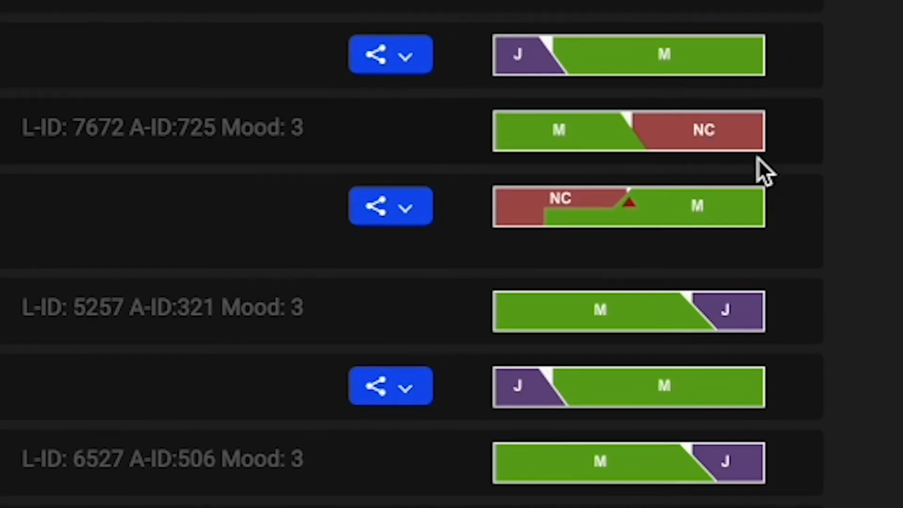
mouse_move(513, 247)
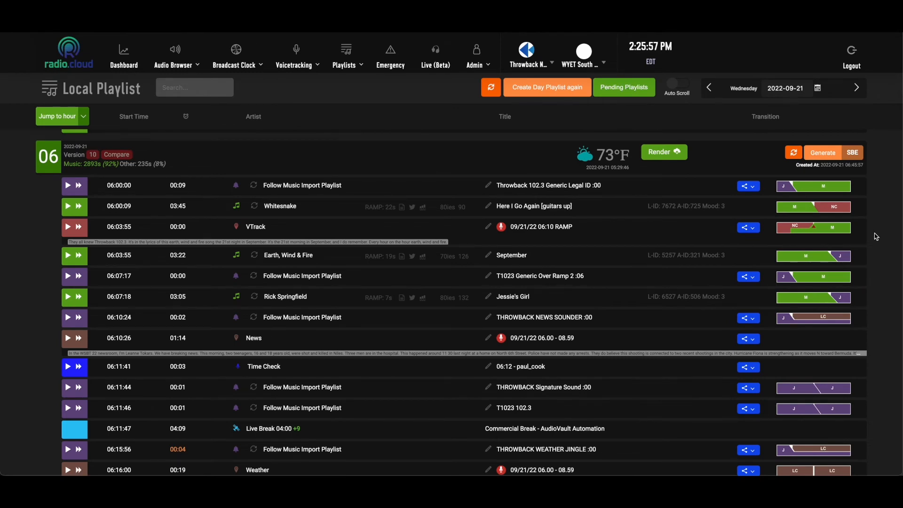
scroll(down, 3)
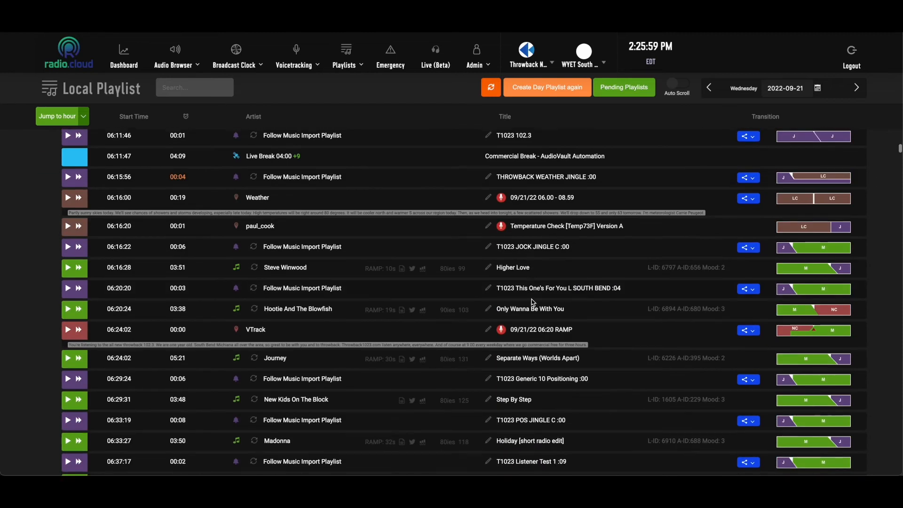
scroll(down, 3)
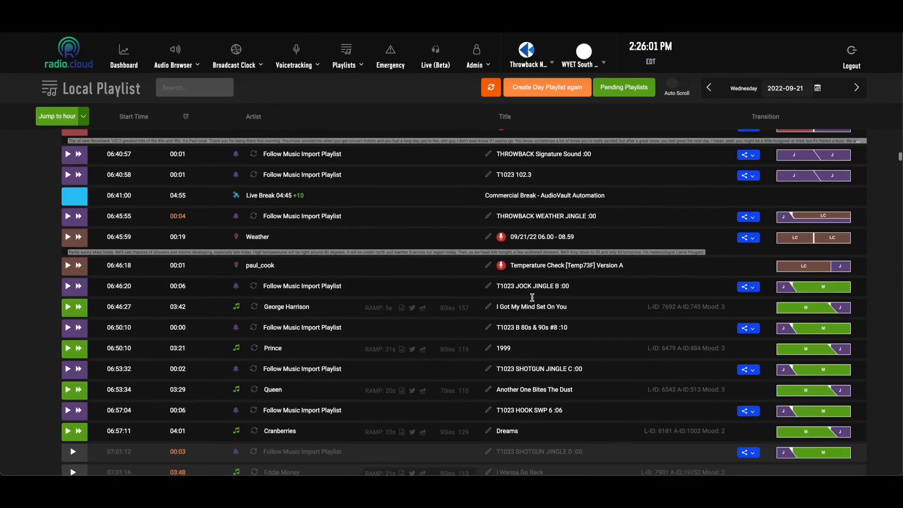
scroll(down, 3)
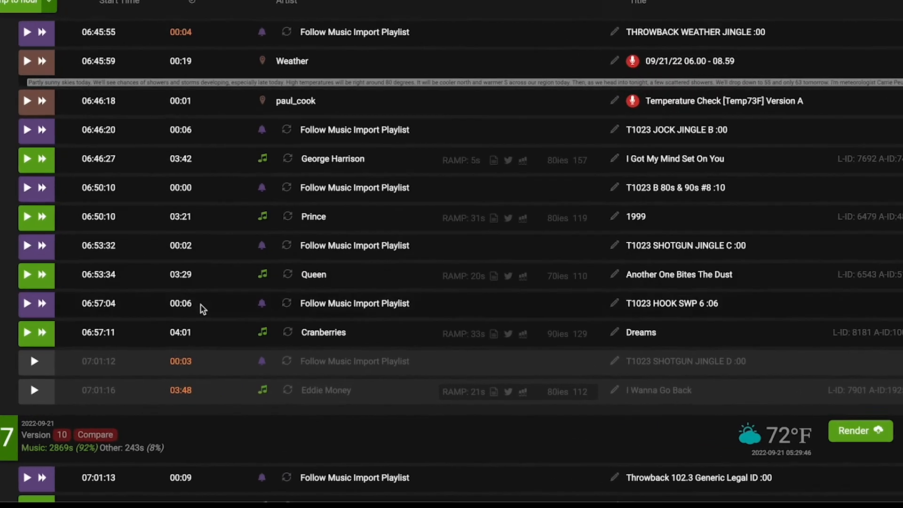
scroll(down, 3)
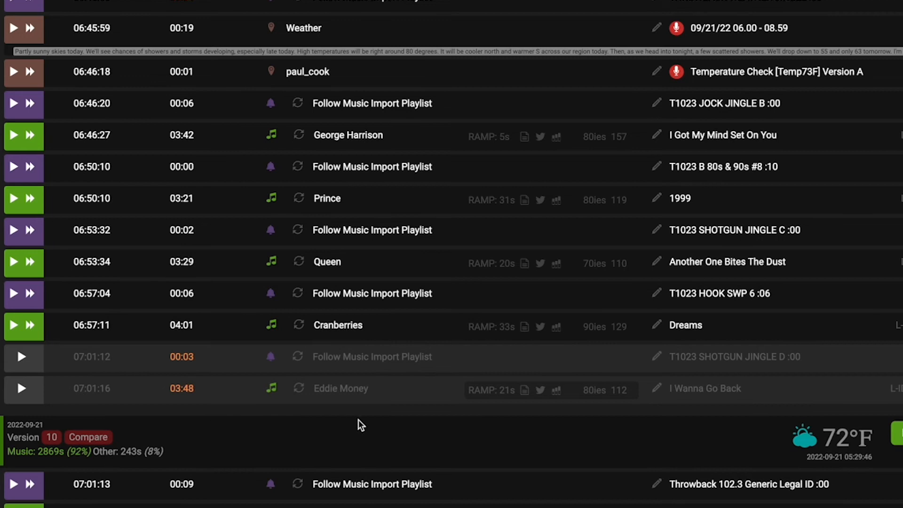
mouse_move(487, 374)
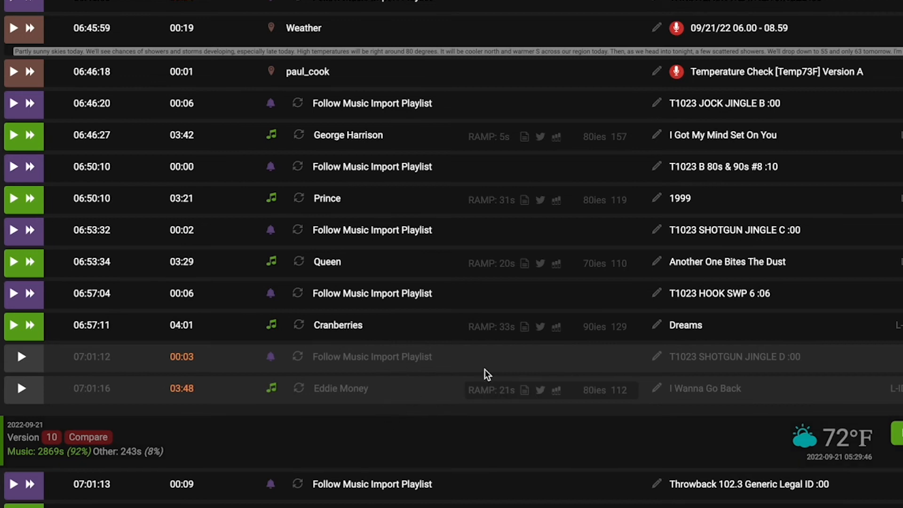
mouse_move(206, 426)
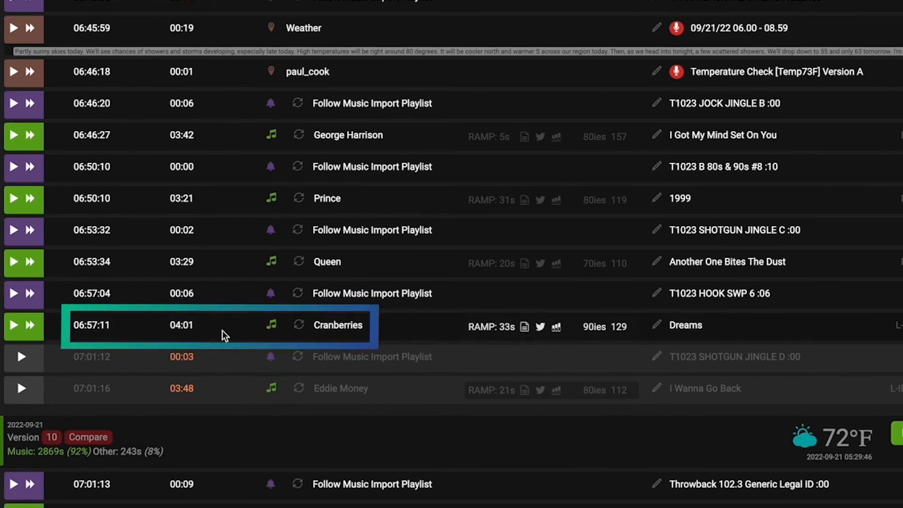
mouse_move(198, 338)
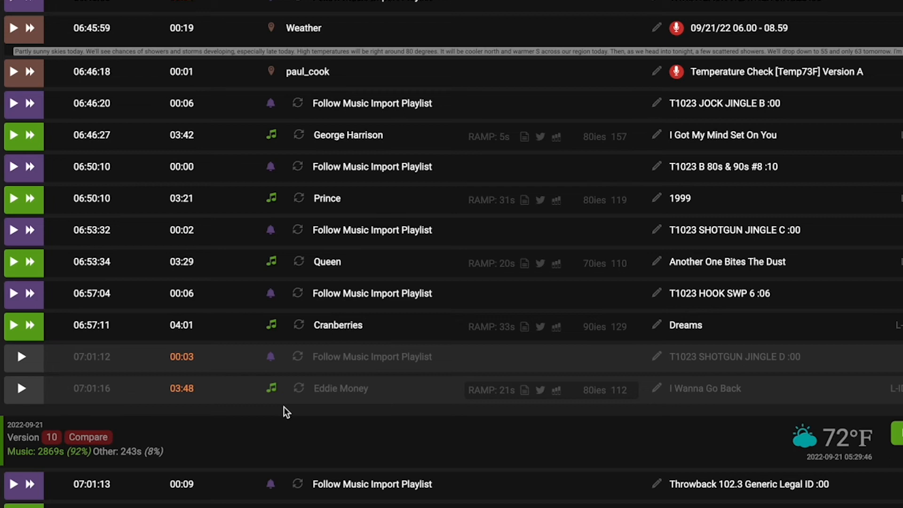
mouse_move(240, 336)
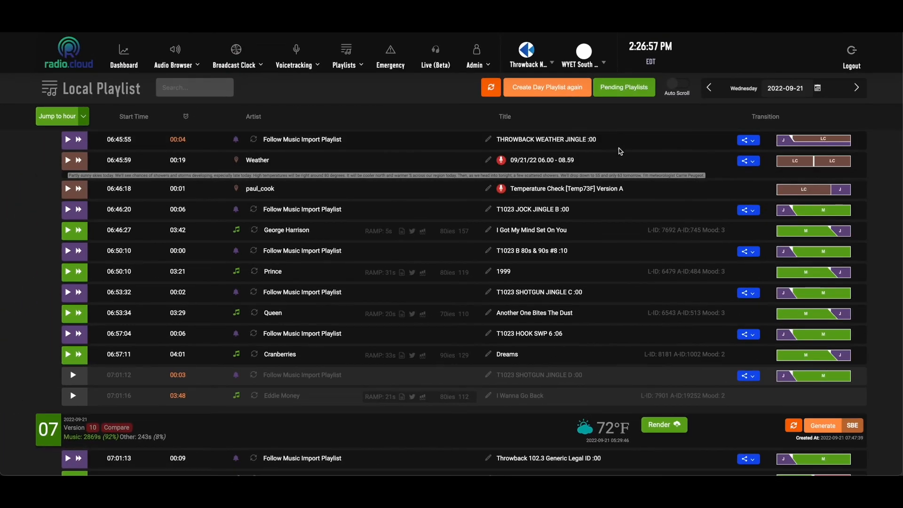
scroll(up, 3)
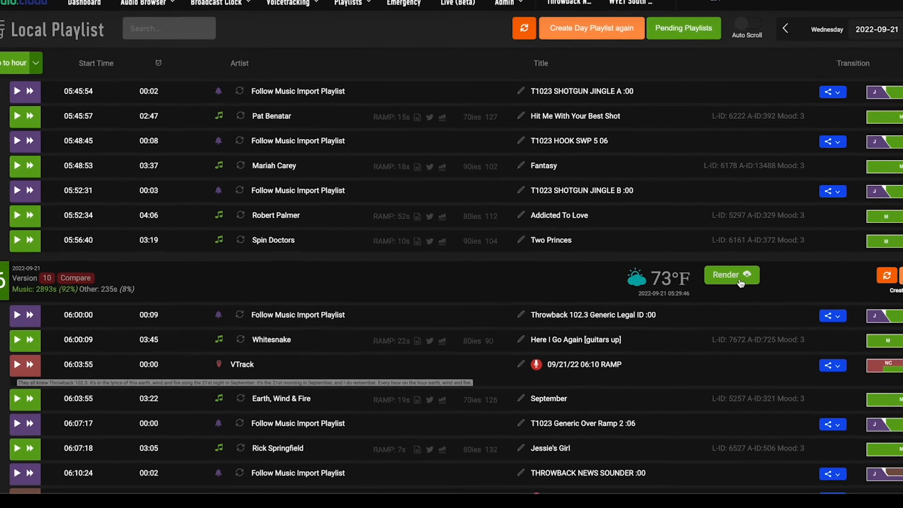
click(731, 275)
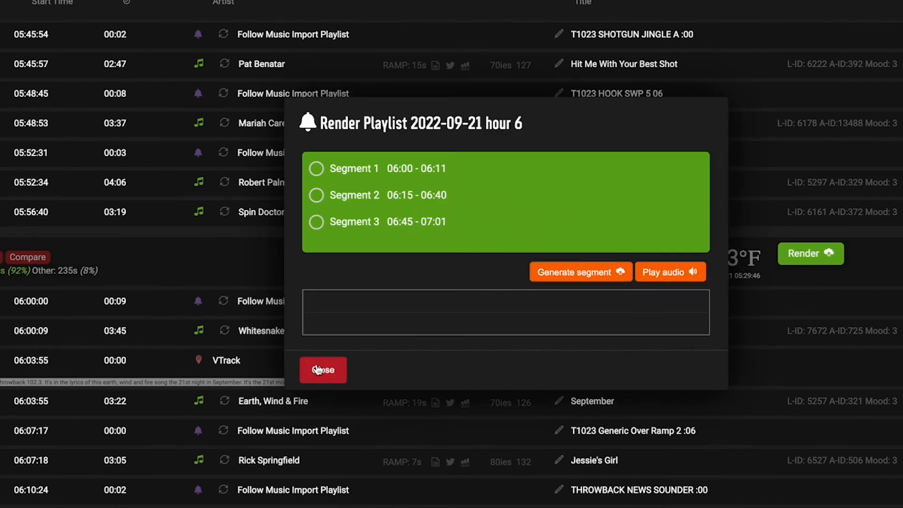
click(322, 370)
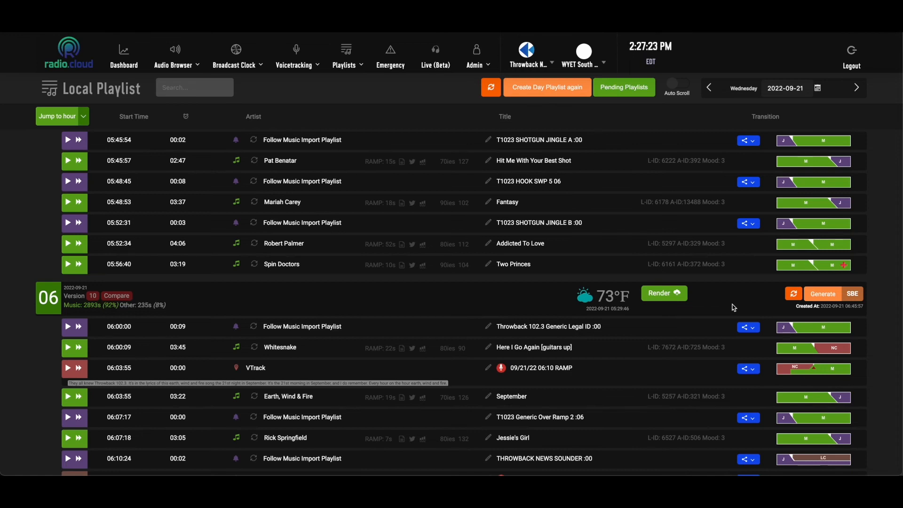
mouse_move(659, 316)
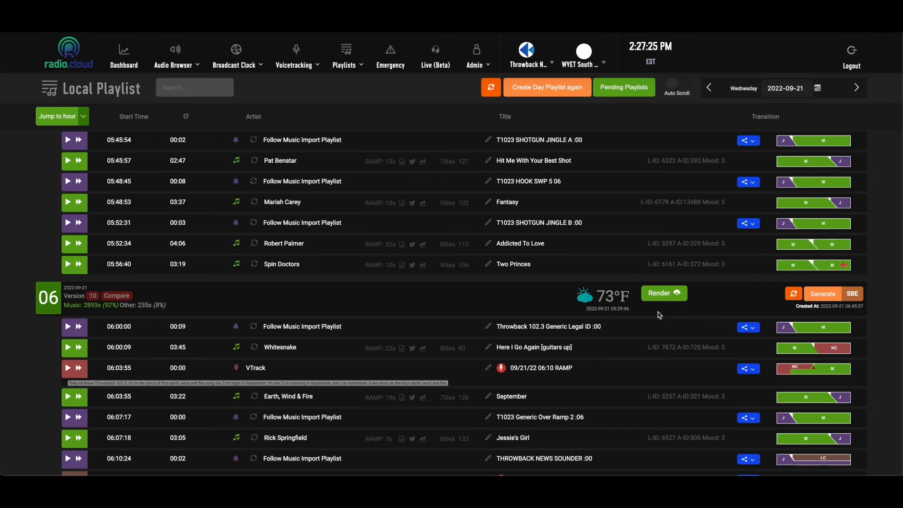
mouse_move(795, 312)
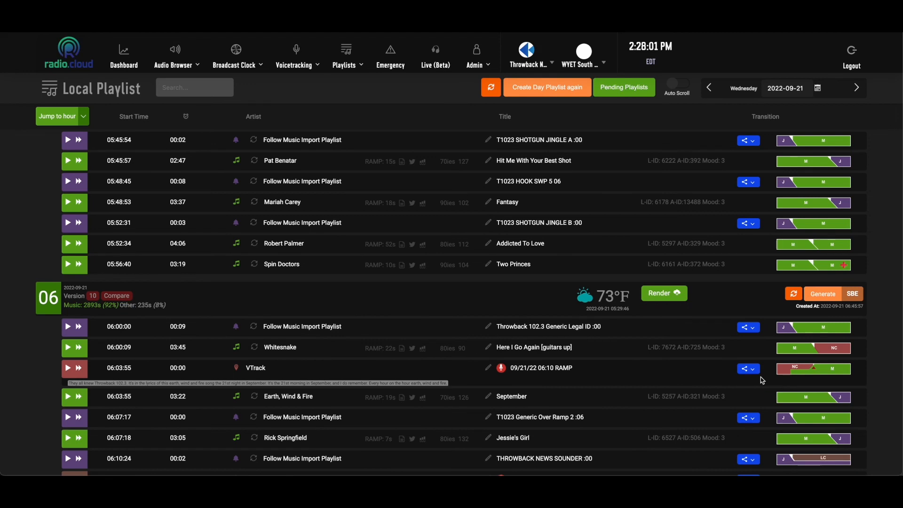
mouse_move(641, 376)
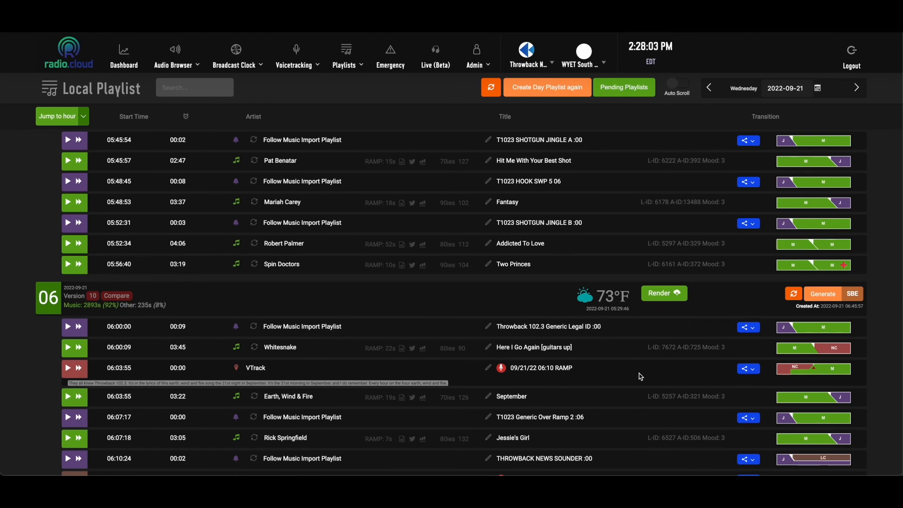